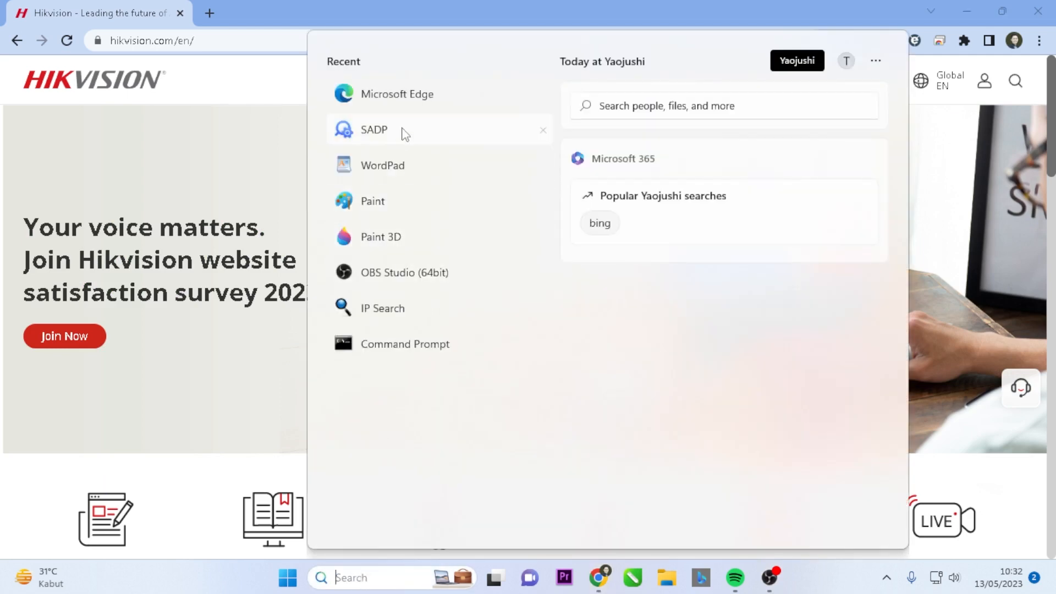
# Step: Launch SADP and read the DVR's current IPv4 address, 192.168.1.106
pyautogui.click(374, 129)
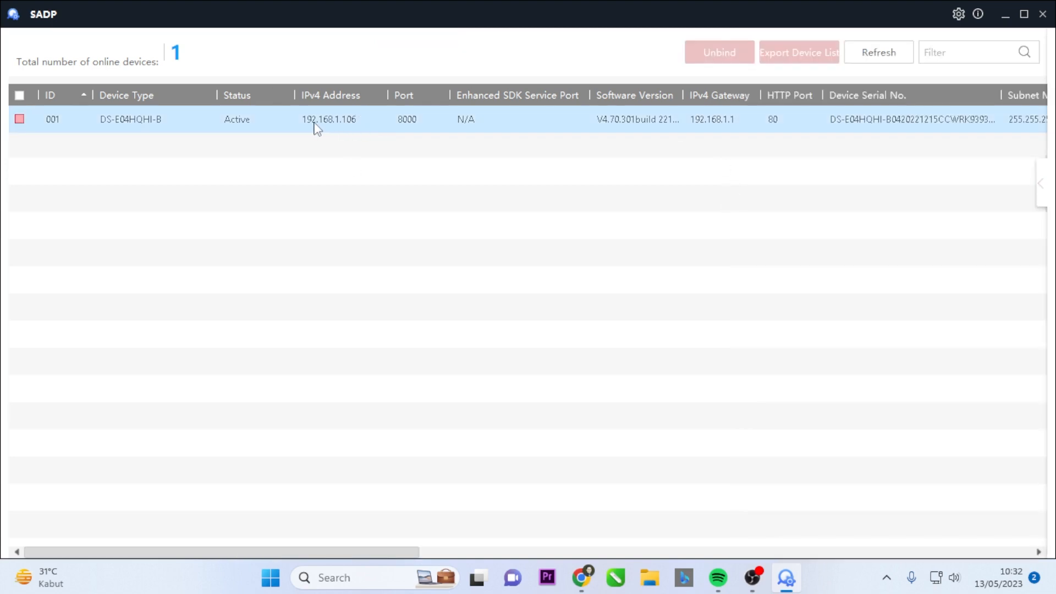
pyautogui.moveTo(338, 129)
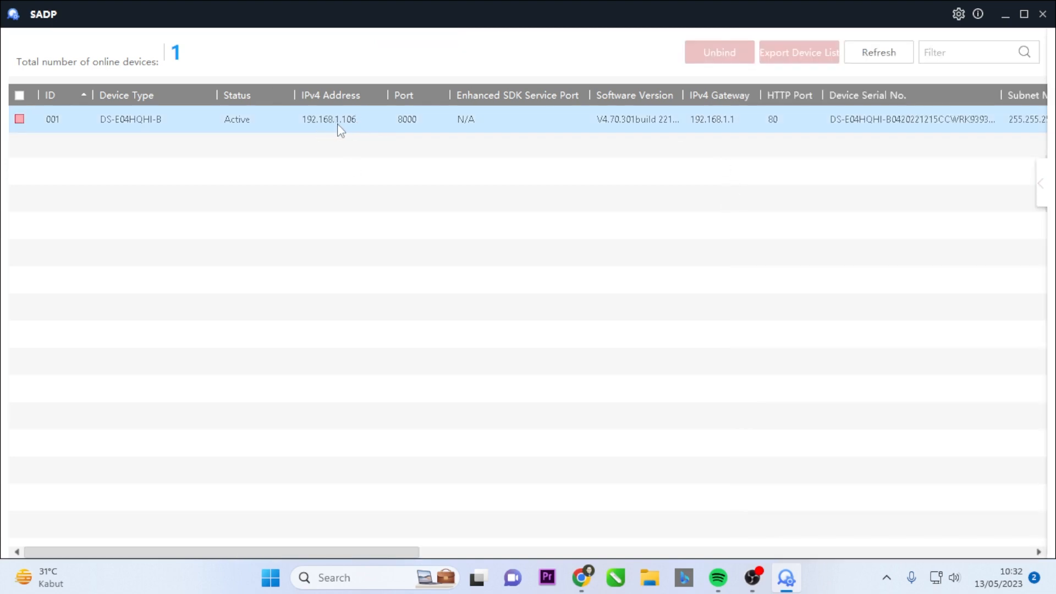
pyautogui.moveTo(355, 119)
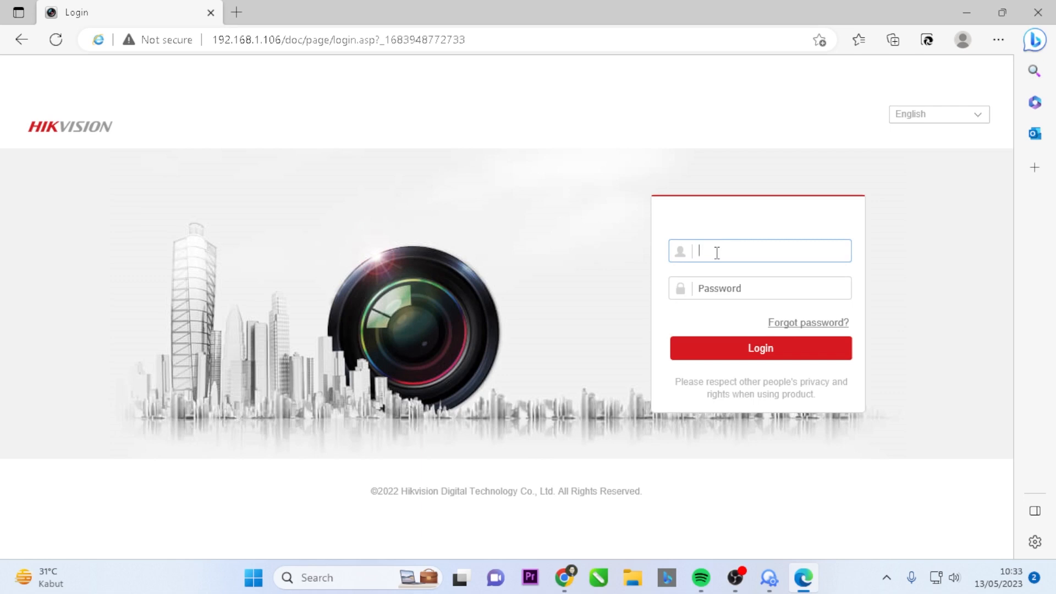
# Step: Log in as admin at 192.168.1.106 and reach Live View
pyautogui.write('admin')
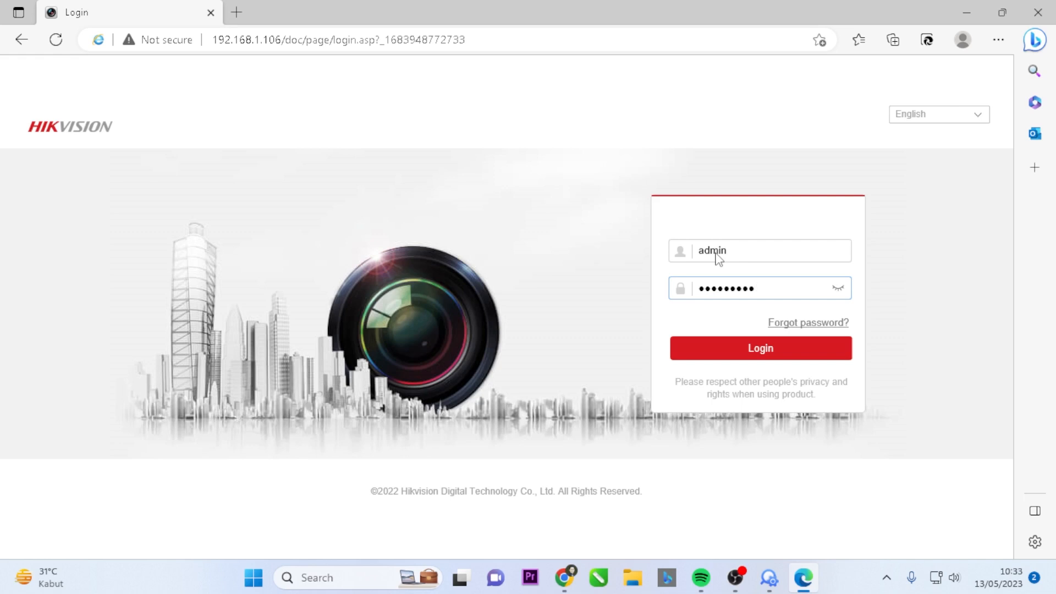
pyautogui.click(759, 349)
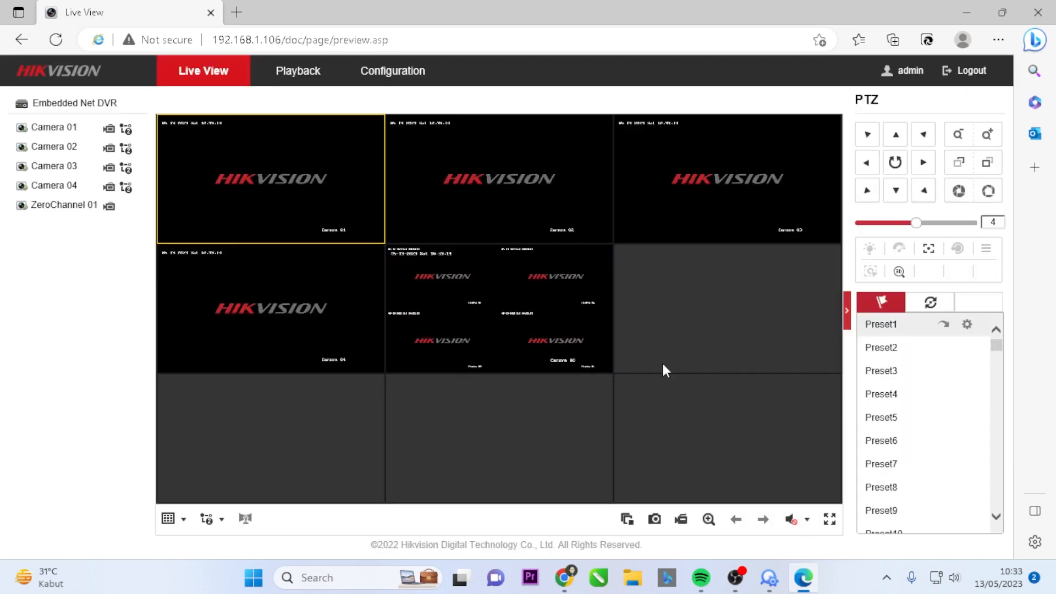
# Step: Show the cameras in a 2x2 split, then go to the Configuration area
pyautogui.click(192, 544)
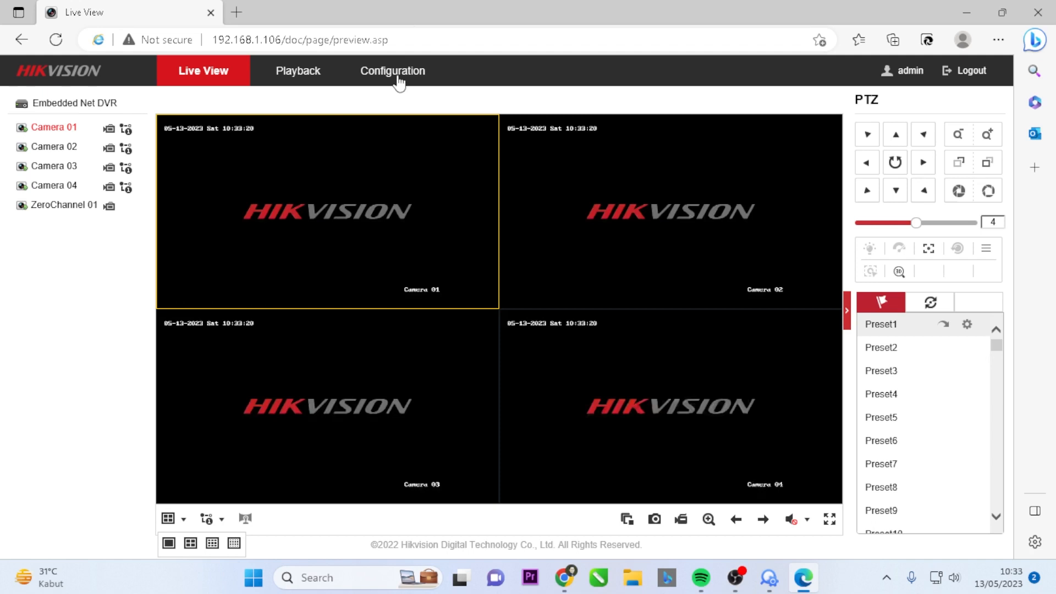
pyautogui.click(391, 71)
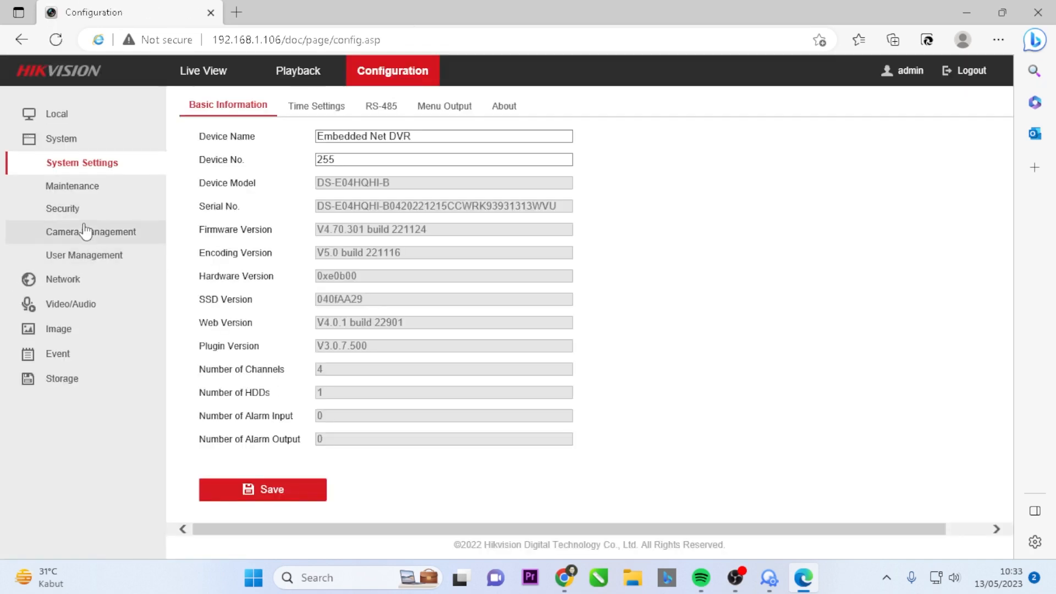
# Step: In TCP/IP basic settings, disable DHCP and save 192.168.1.176 as the static IPv4 address
pyautogui.click(63, 278)
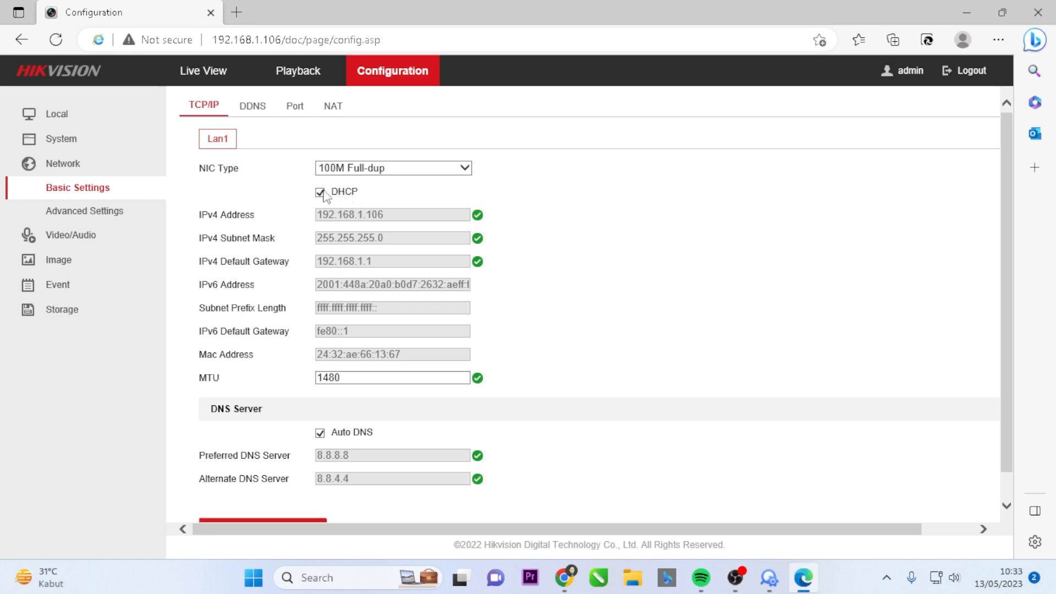
pyautogui.click(320, 194)
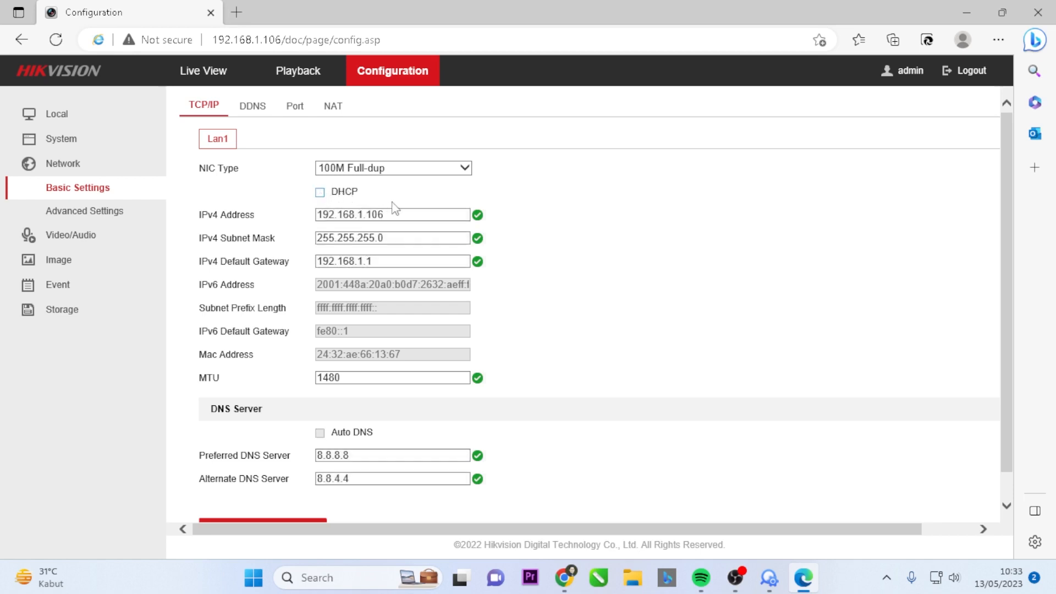
pyautogui.click(390, 214)
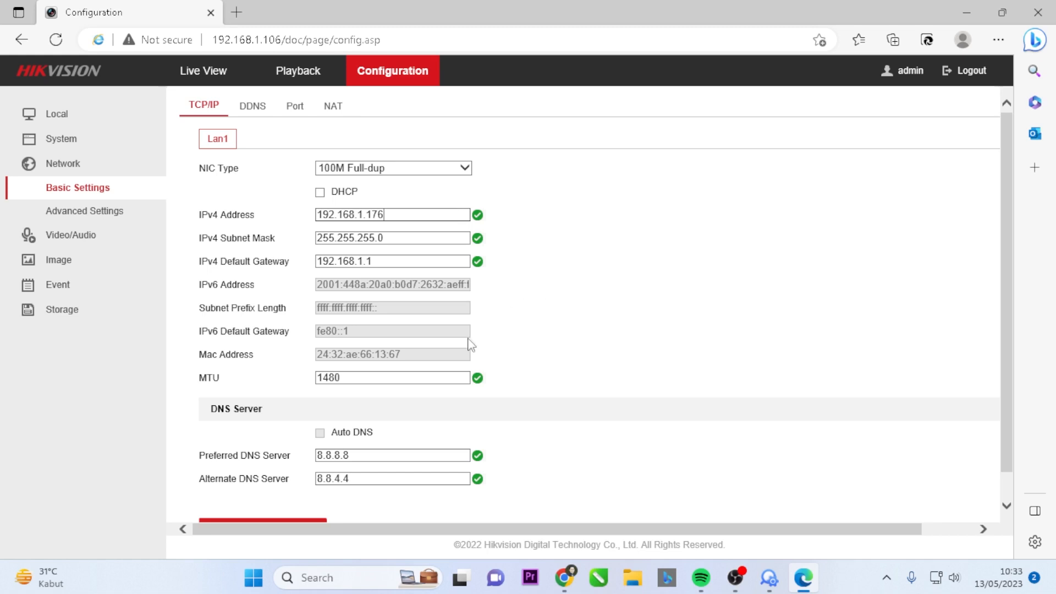
pyautogui.scroll(-3)
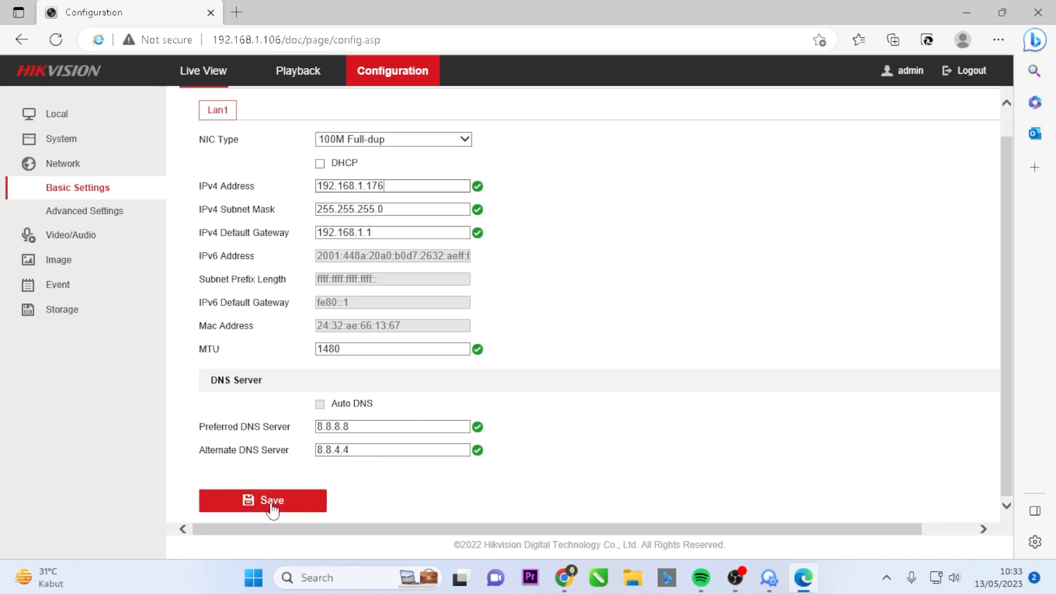
pyautogui.click(262, 500)
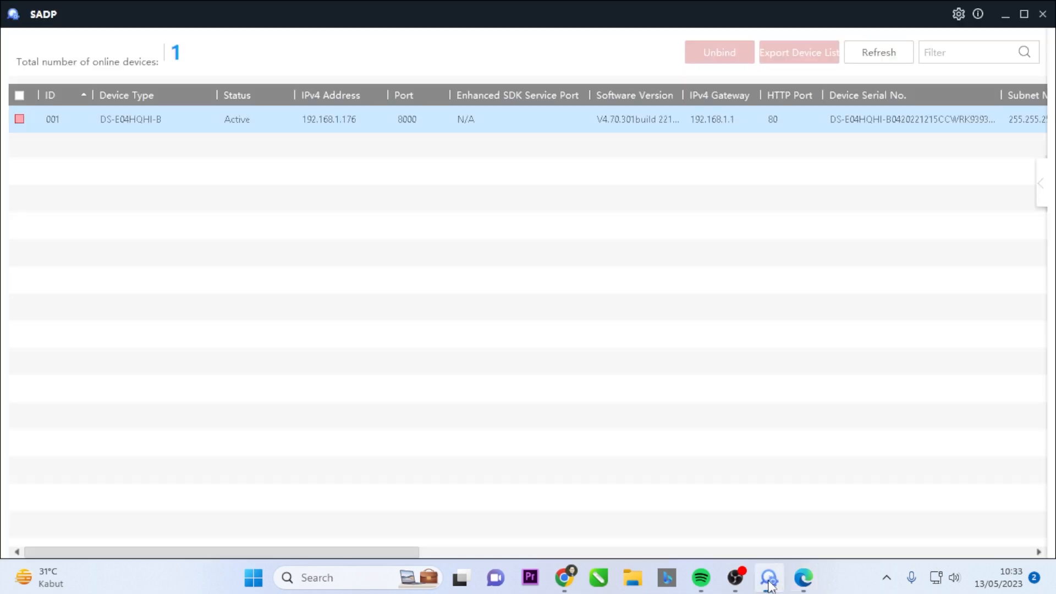
pyautogui.moveTo(343, 128)
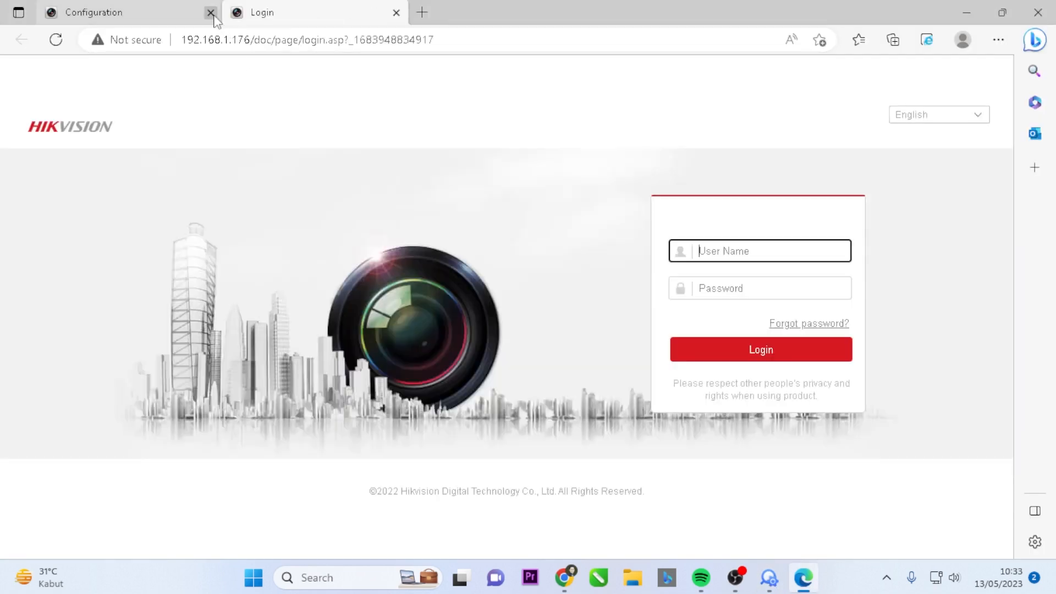
# Step: Close the old 192.168.1.106 page and log in as admin at 192.168.1.176
pyautogui.click(211, 13)
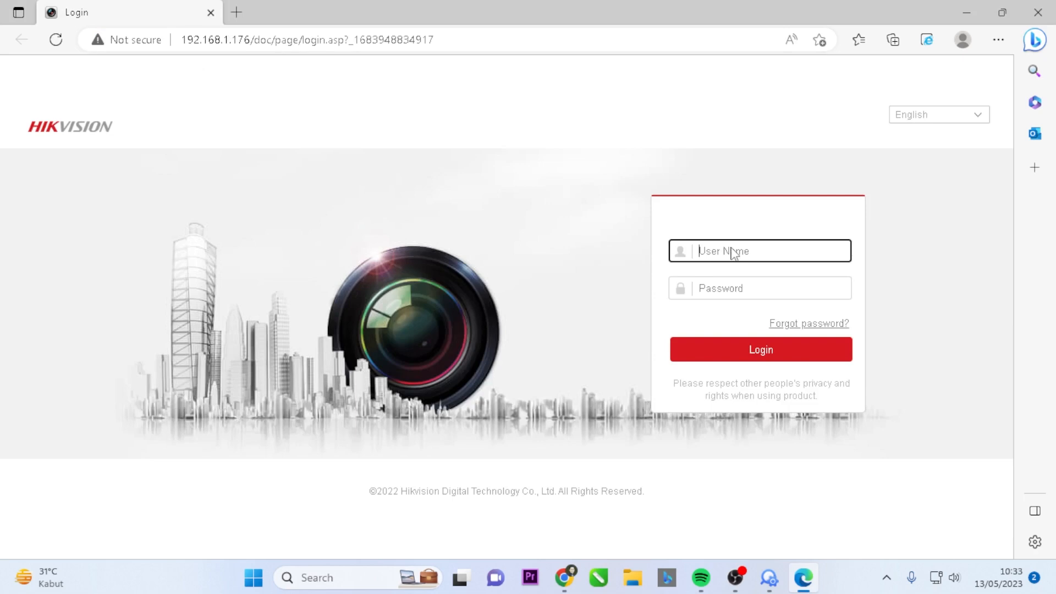
pyautogui.write('admin')
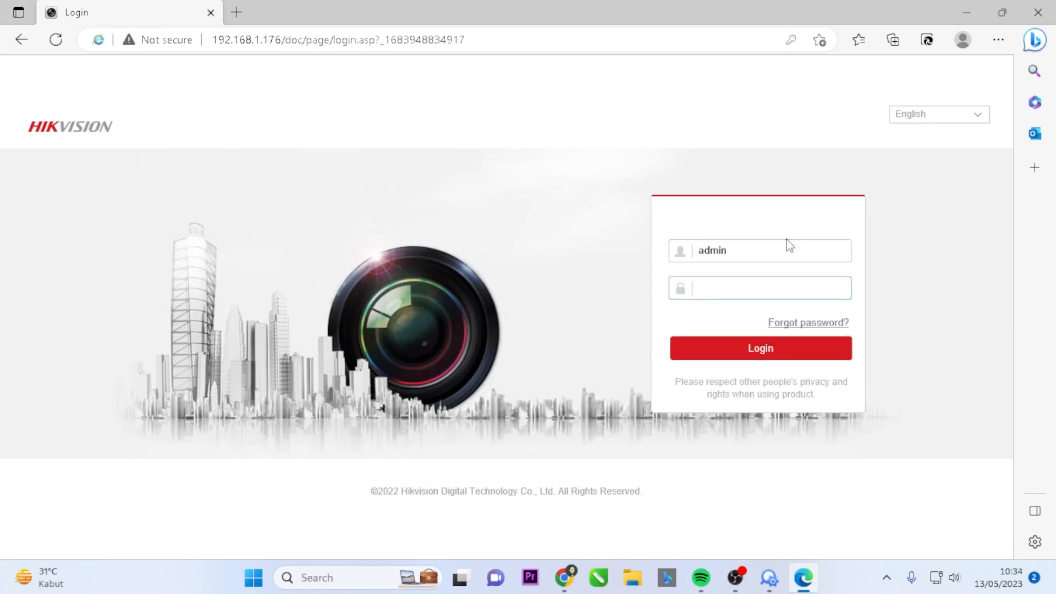
pyautogui.write('password')
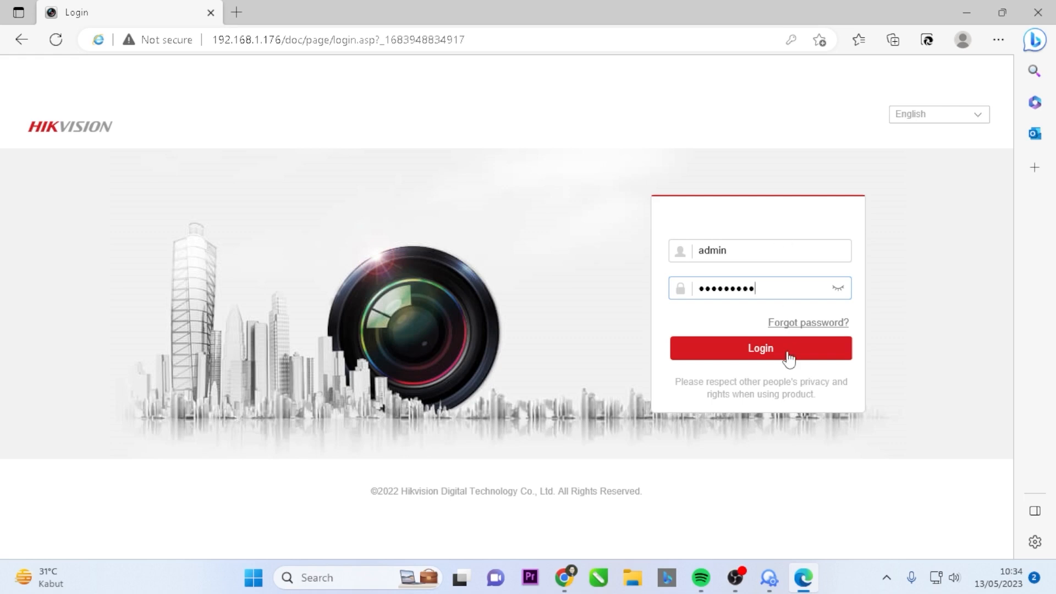
pyautogui.click(760, 349)
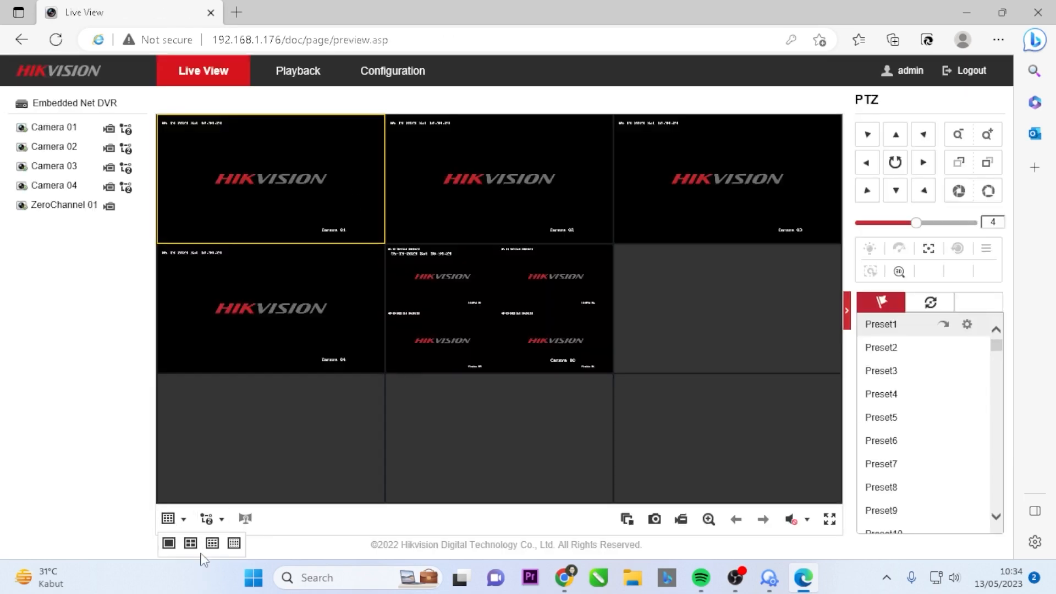
# Step: Show the 2x2 camera split at the new address, then go to Configuration
pyautogui.click(190, 542)
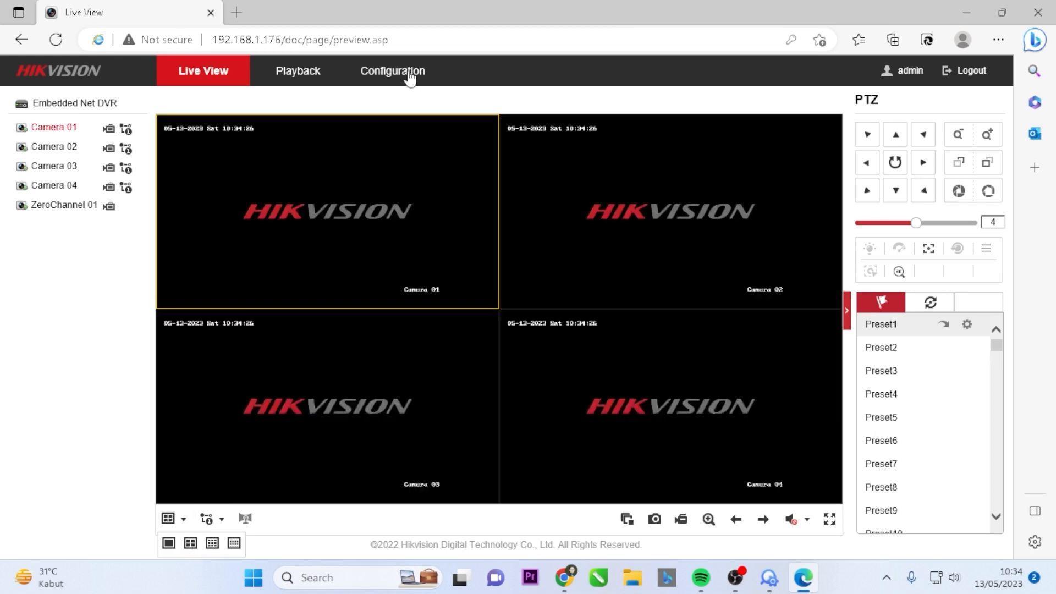
pyautogui.click(392, 70)
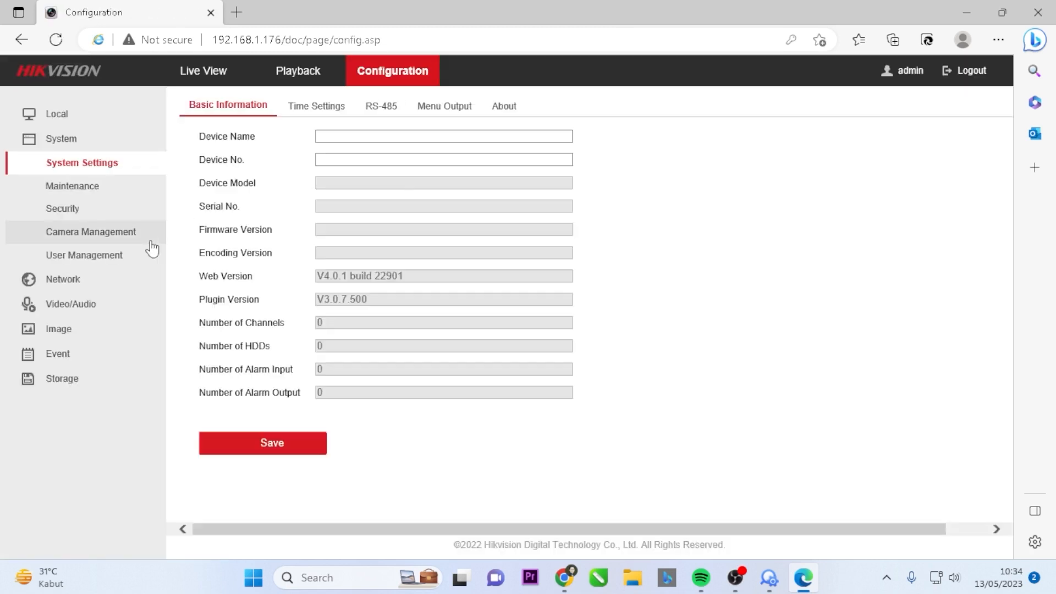